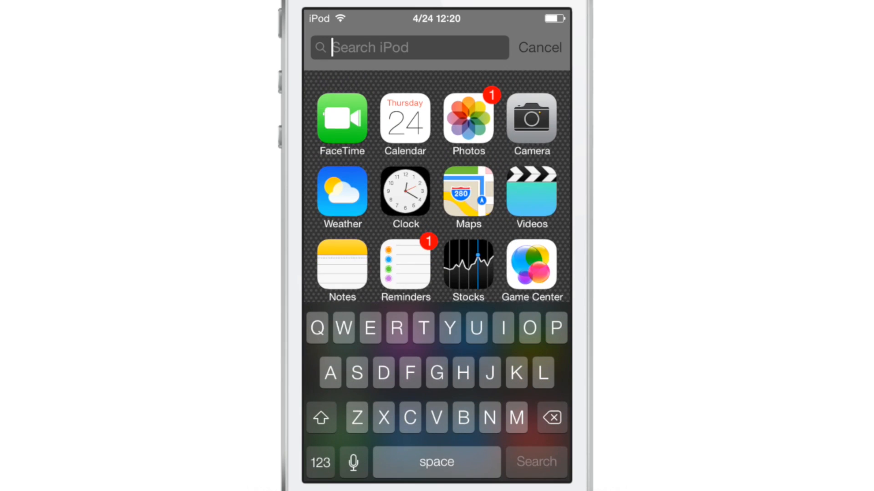
# Search 'a' in Spotlight over the home screen to list App Store and Activator, then cancel
pyautogui.write('a')
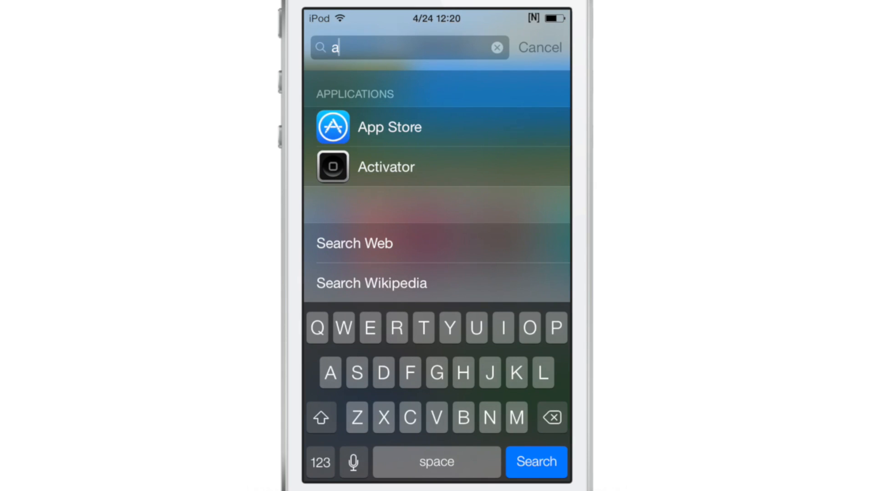
pyautogui.click(389, 127)
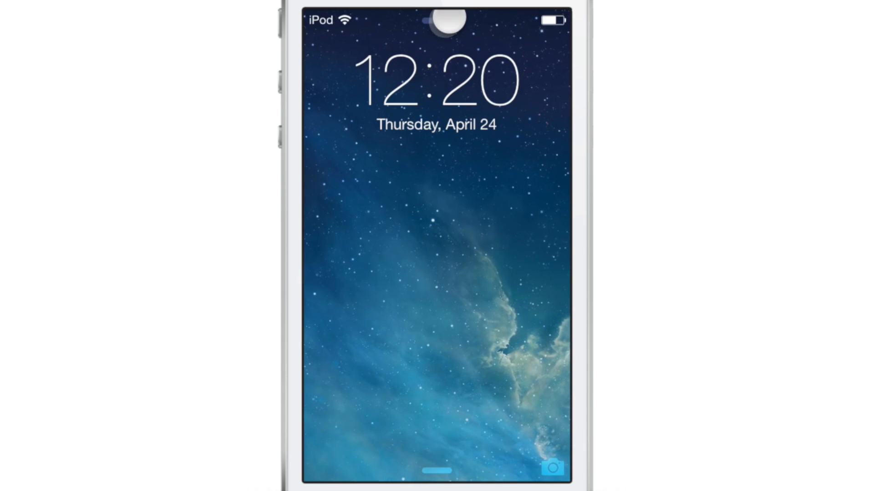
# Search 'a' in Spotlight from the lock screen to show App Store and Activator, then cancel
pyautogui.write('a')
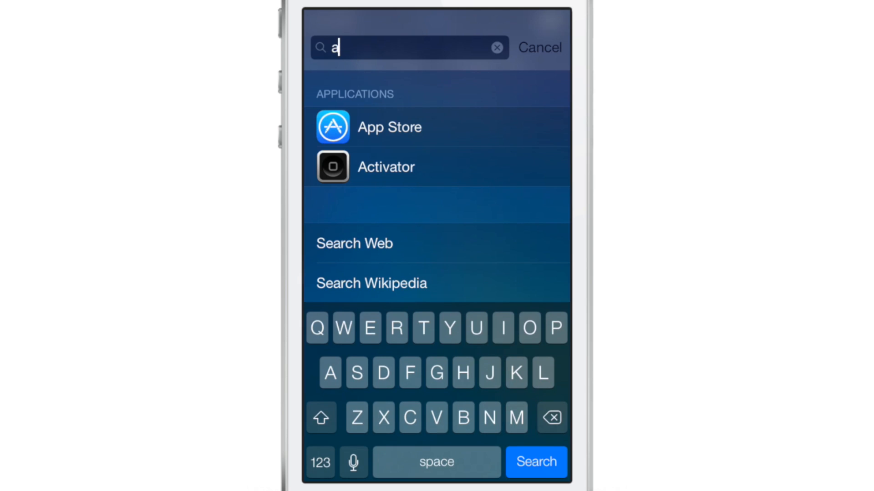
pyautogui.click(494, 47)
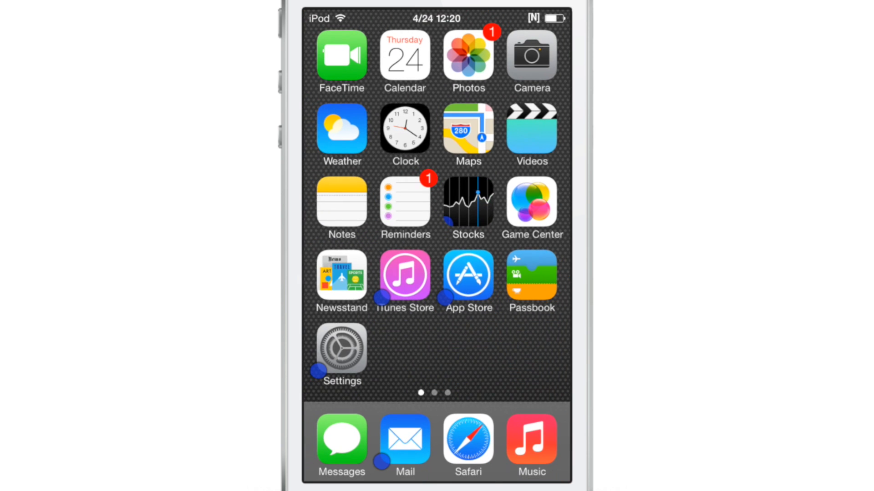
# Go from the Settings app to the Search+ tweak's settings page
pyautogui.click(341, 352)
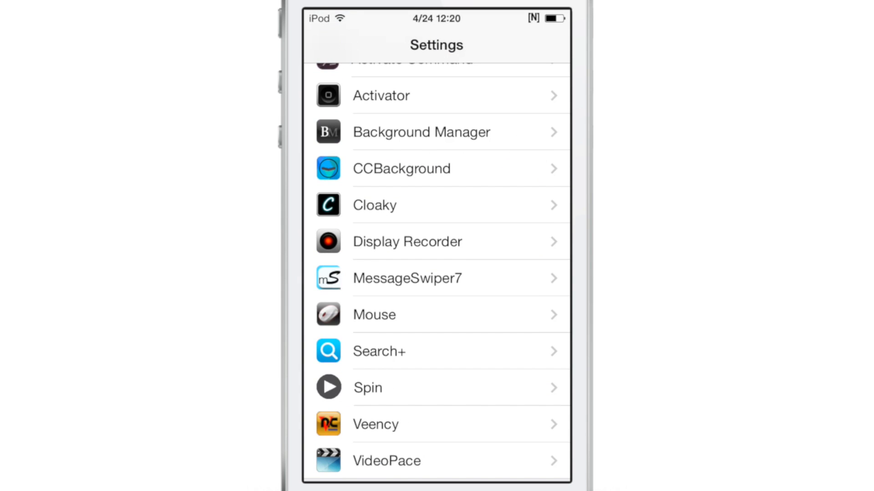
pyautogui.click(379, 351)
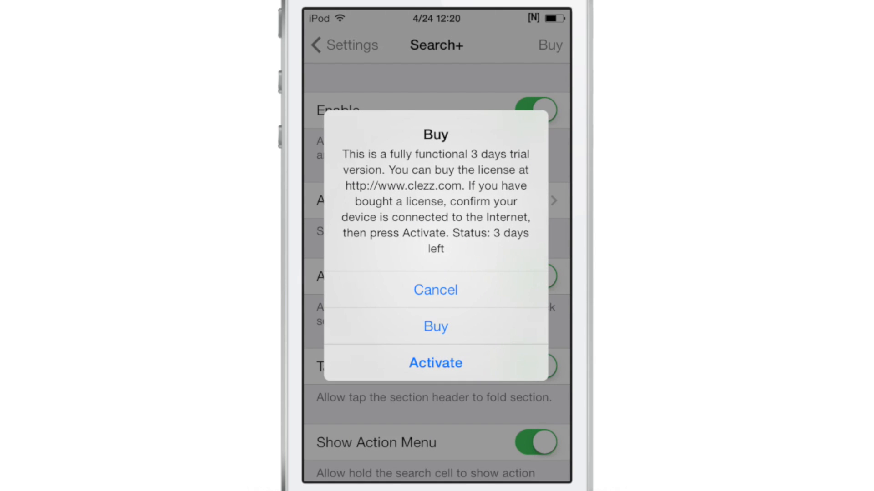
# Dismiss the Buy trial alert, review the Search+ options, and search 's' in Spotlight
pyautogui.click(435, 290)
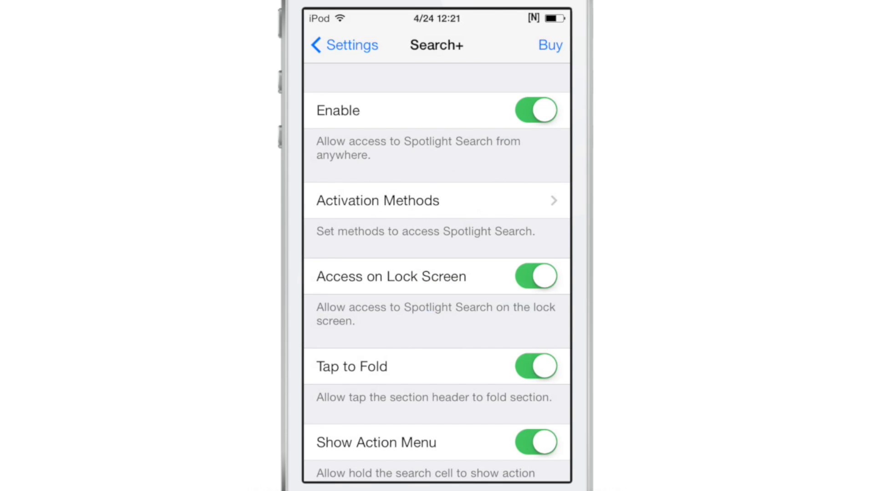
pyautogui.scroll(-3)
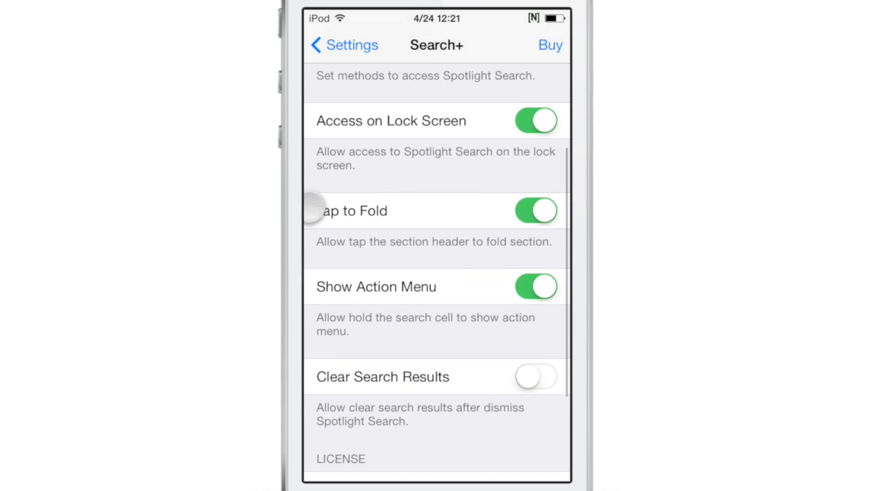
pyautogui.scroll(-3)
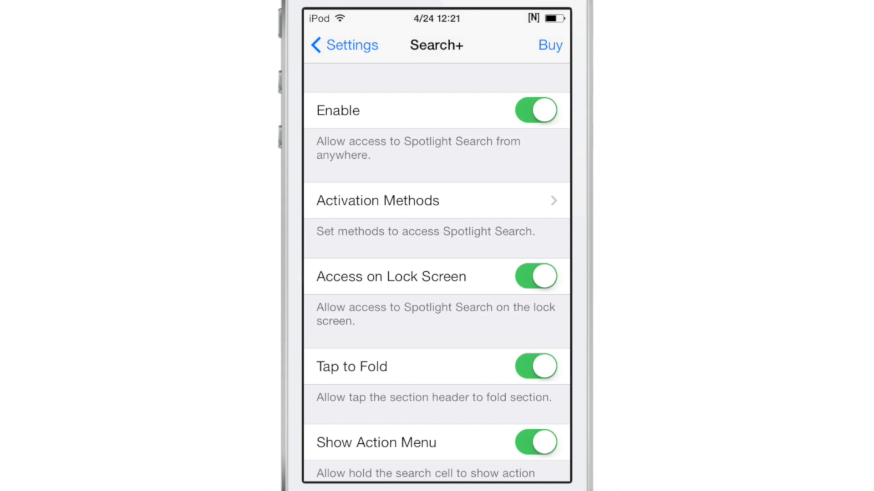
pyautogui.write('s')
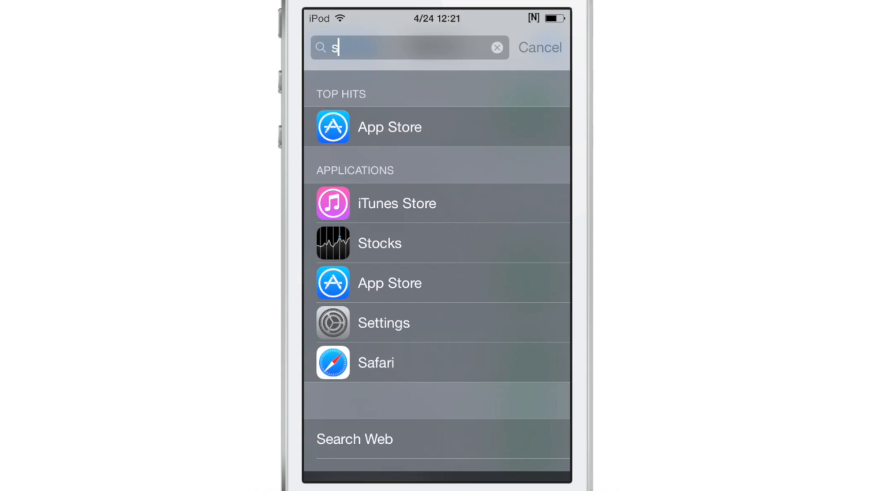